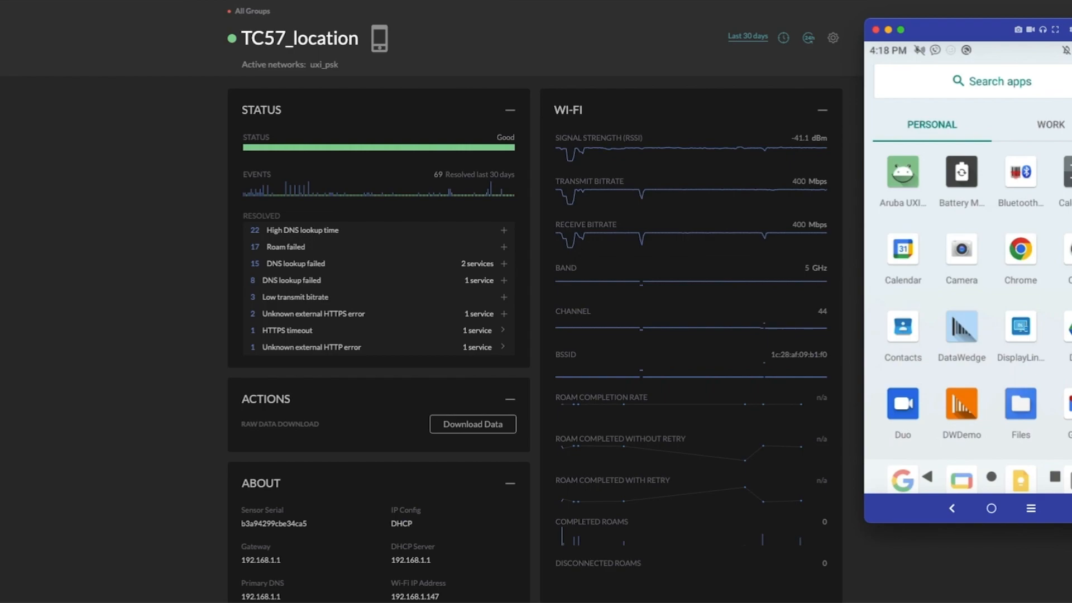
Launch the Aruba UXI agent on the TC57 and check its status cards down to Agent Version
click(902, 171)
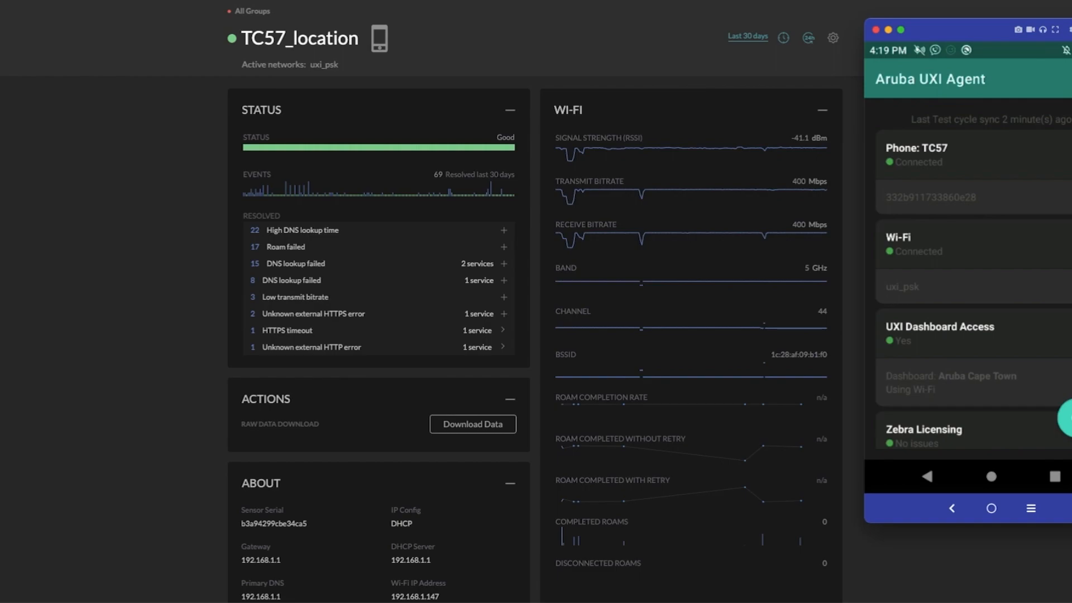
scroll(down, 3)
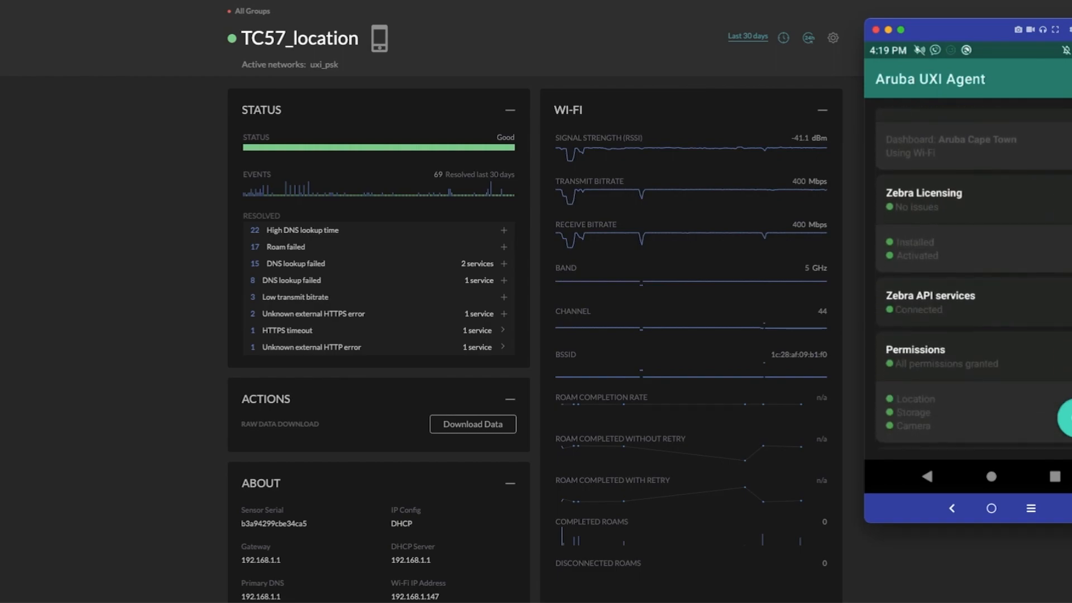
scroll(down, 3)
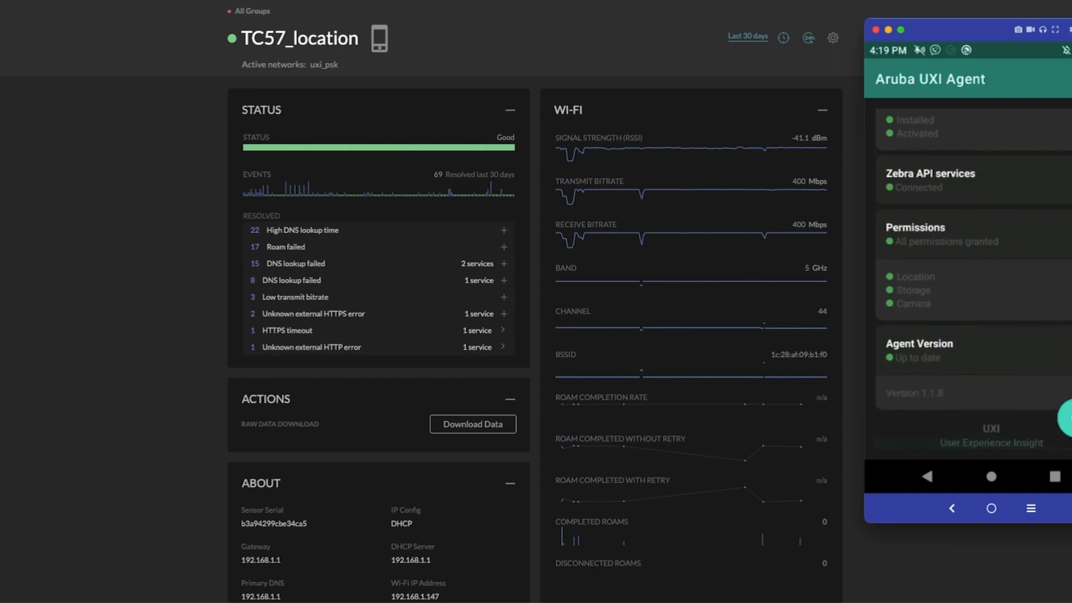
scroll(down, 3)
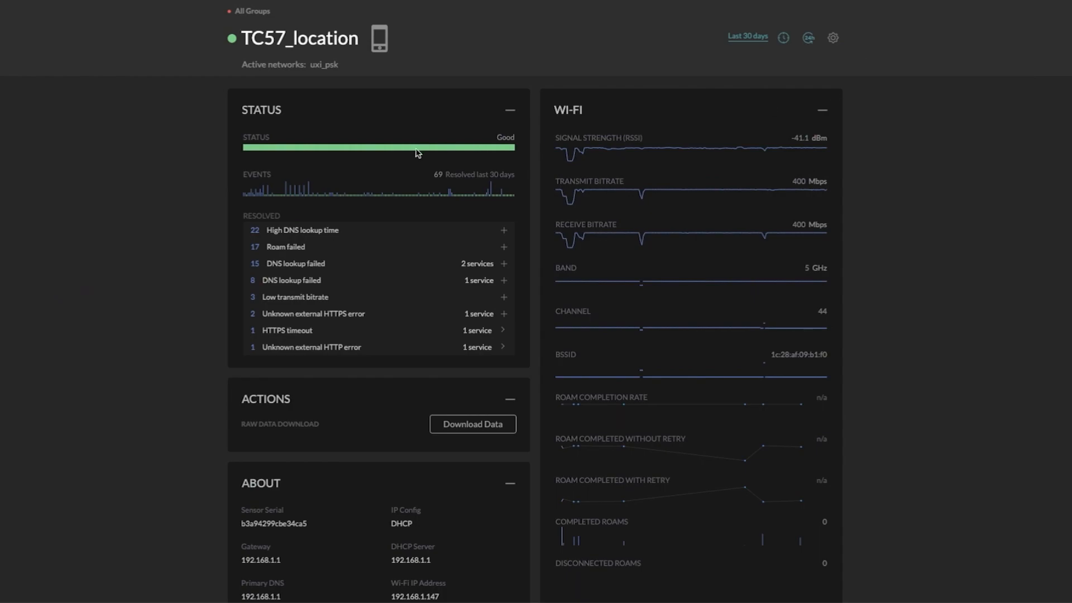
mouse_move(116, 143)
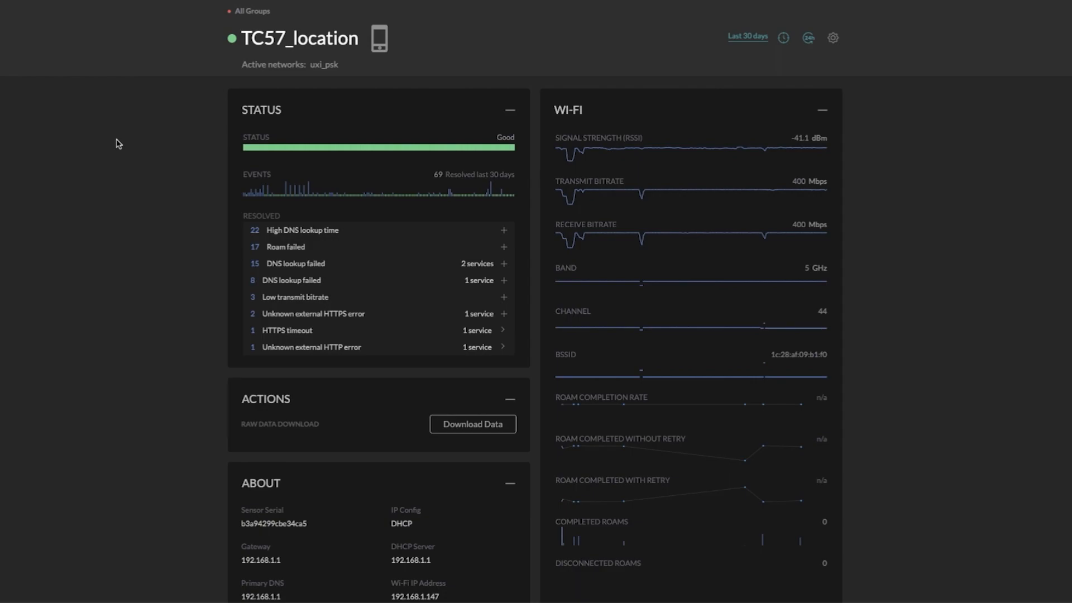
mouse_move(979, 254)
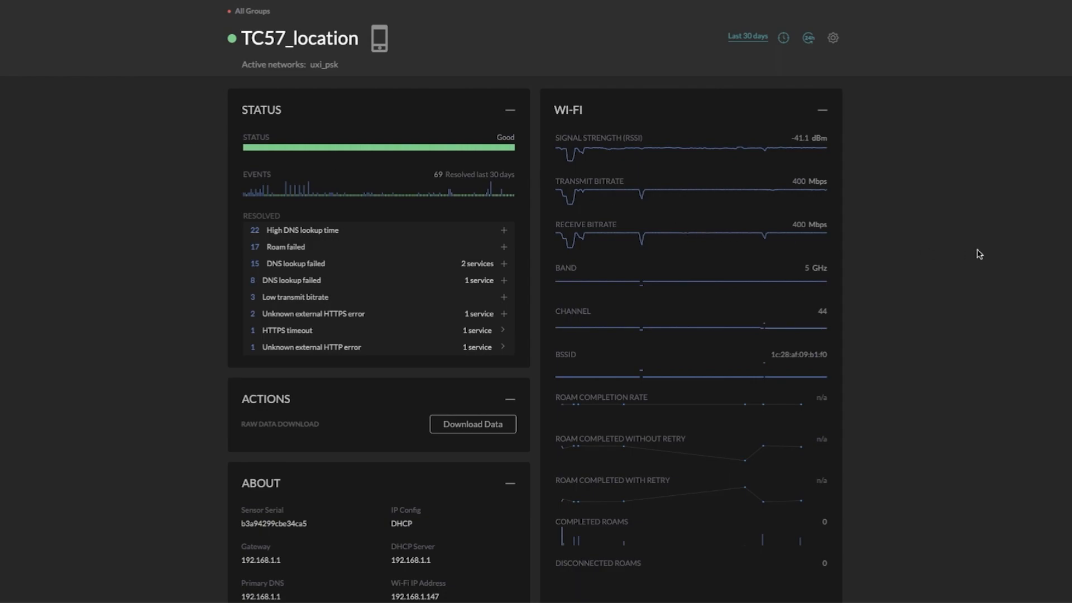
scroll(up, 3)
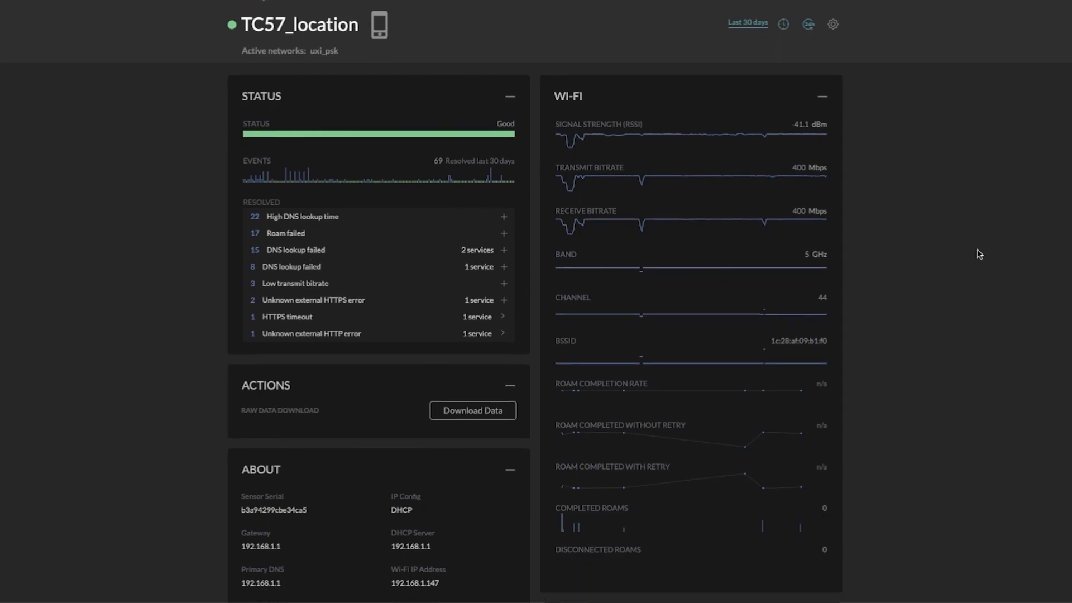
scroll(down, 3)
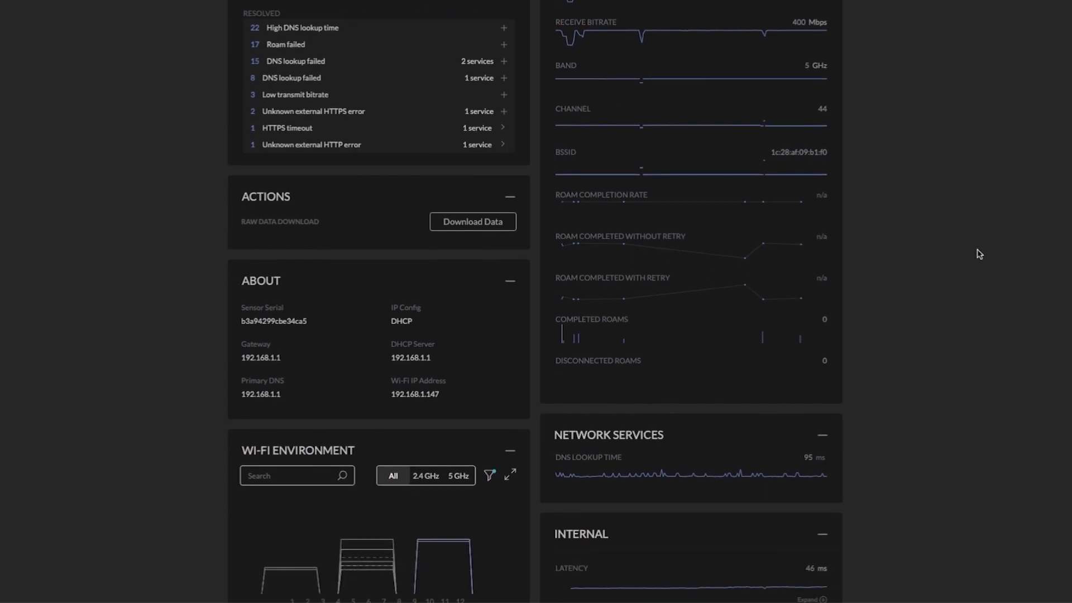
mouse_move(579, 258)
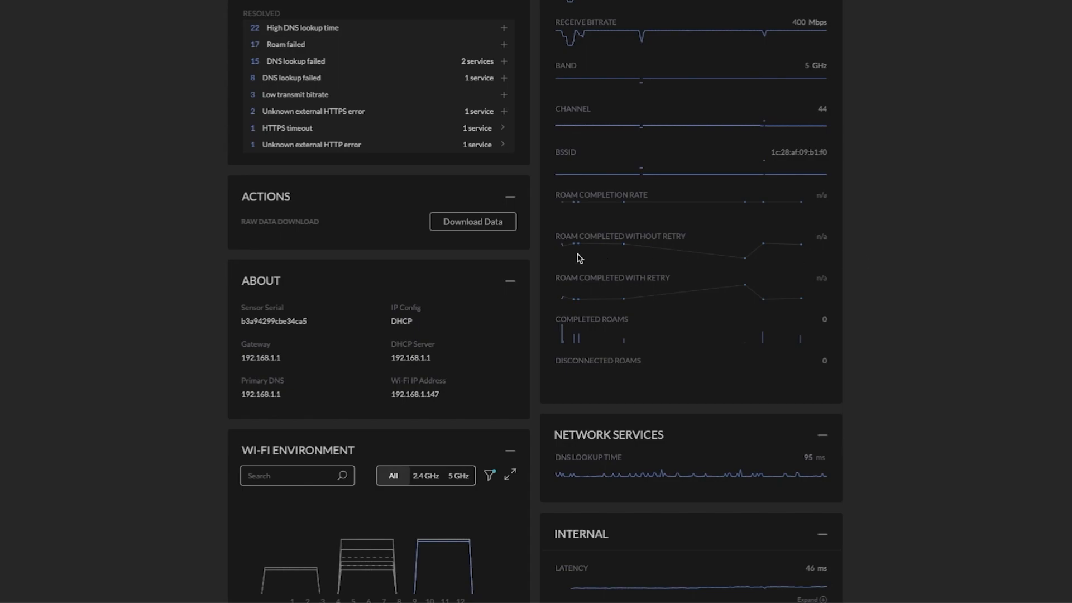
mouse_move(660, 307)
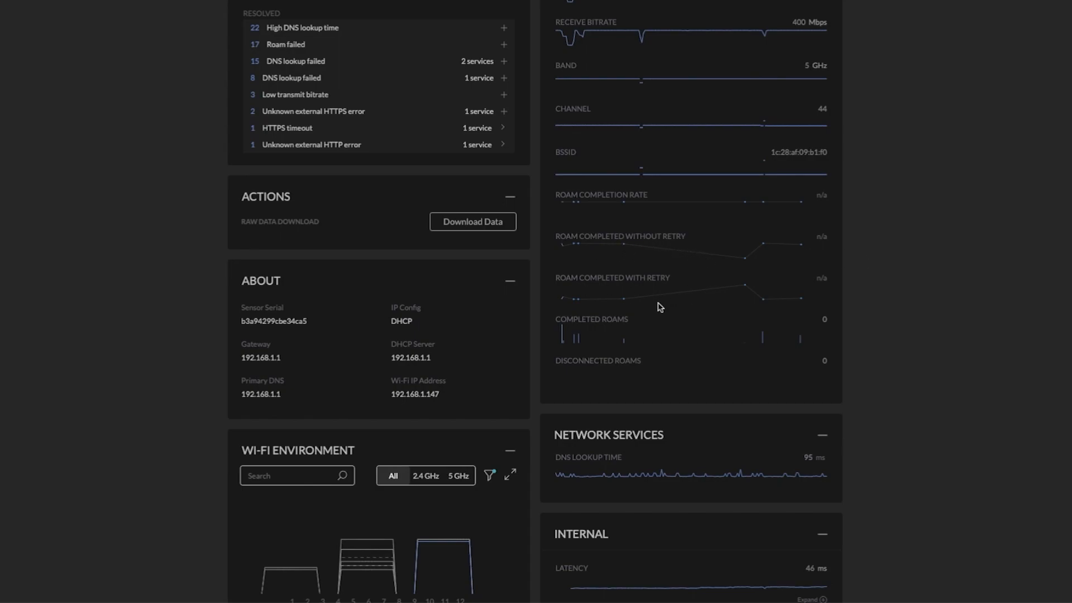
mouse_move(665, 341)
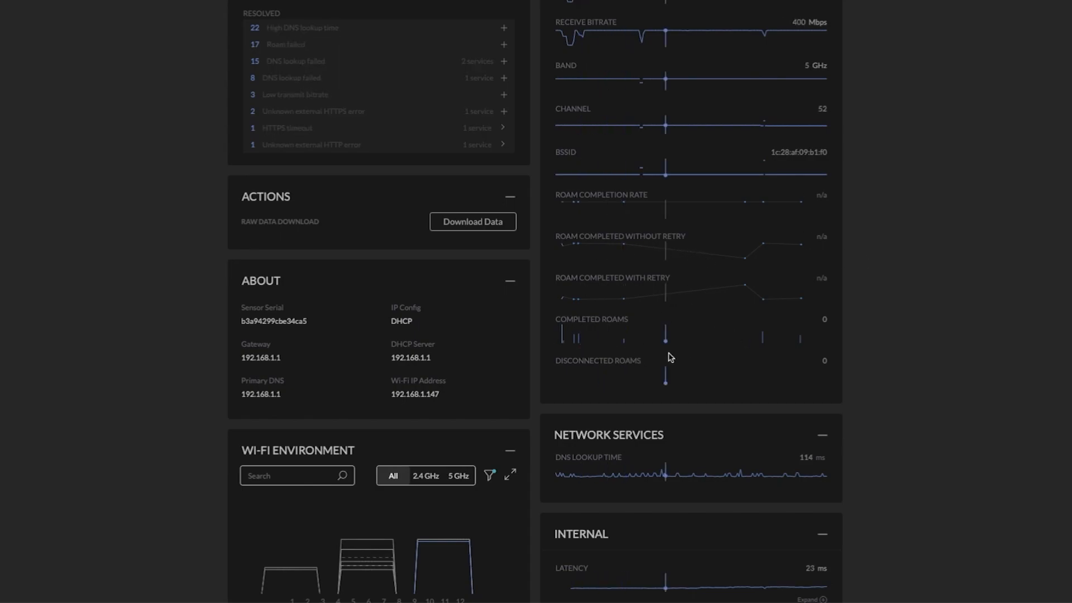
mouse_move(569, 340)
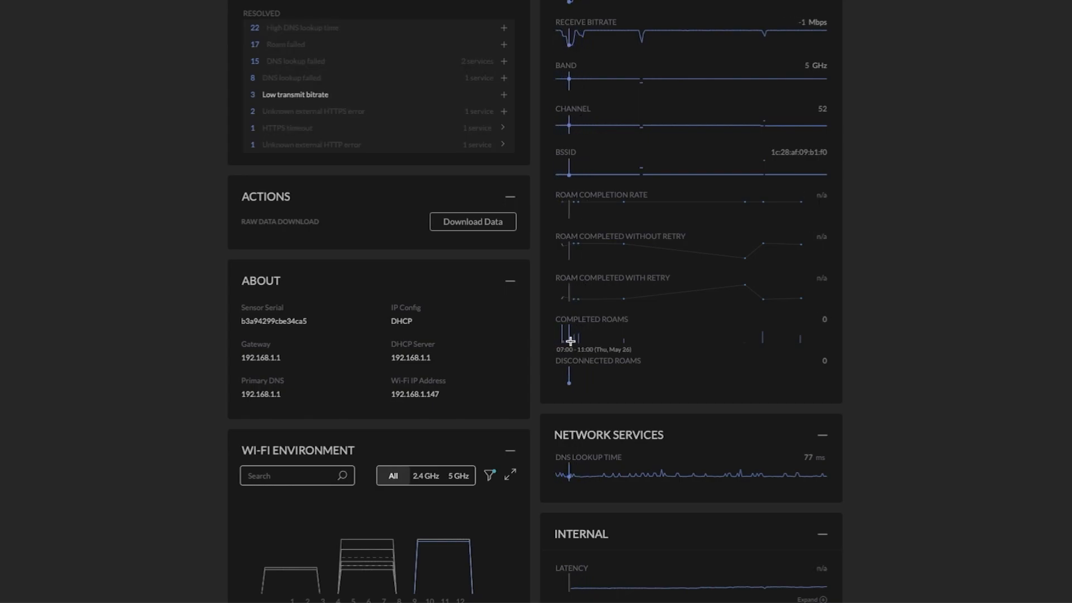
mouse_move(704, 350)
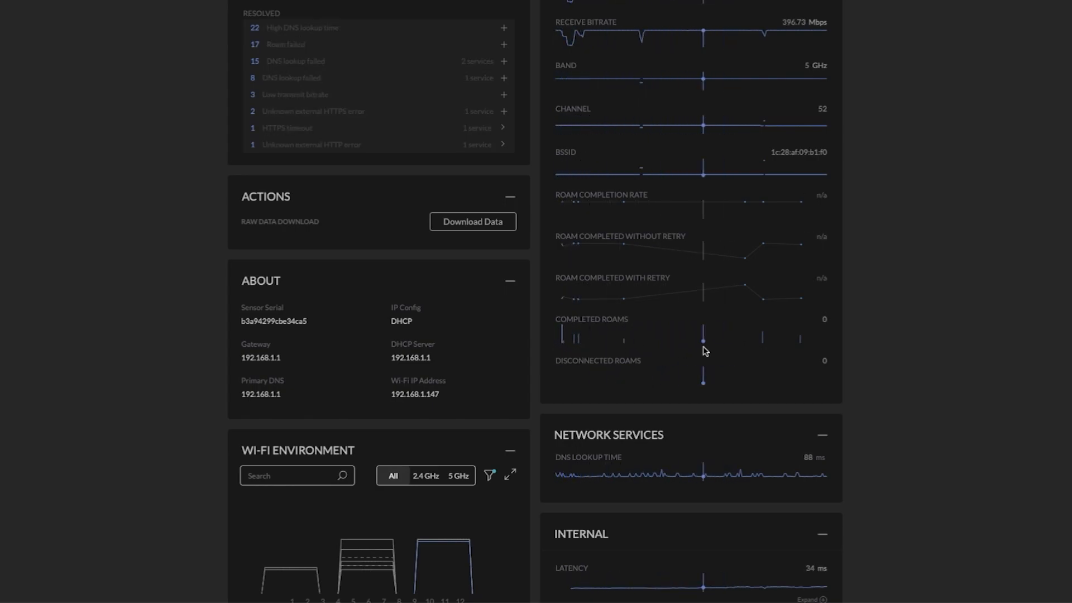
Review TC57_location's Wi-Fi Environment table and Network Services, Internal and External panels
scroll(up, 3)
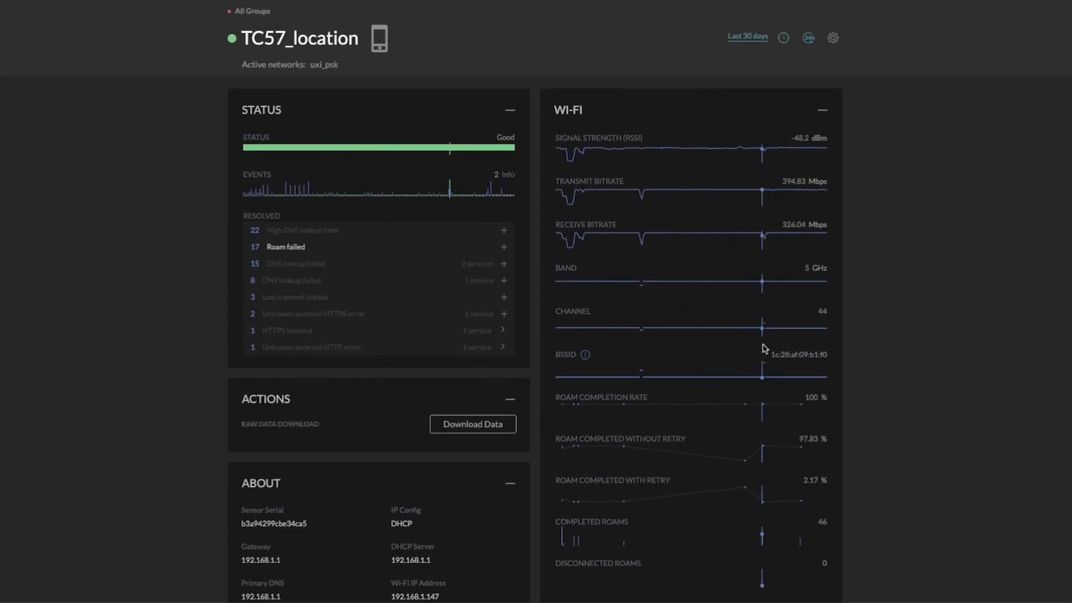
scroll(down, 3)
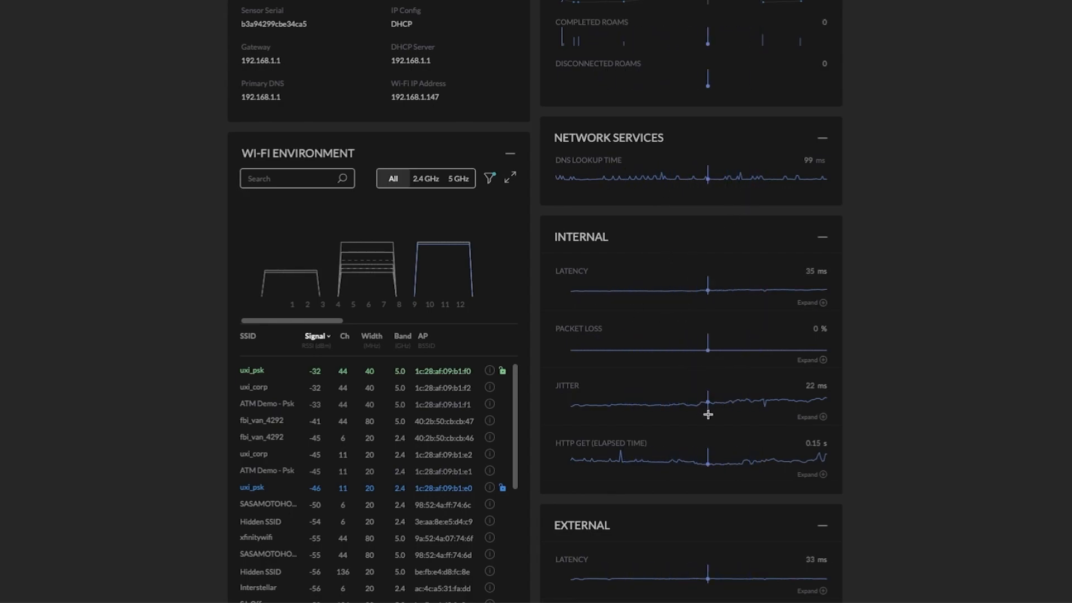
scroll(down, 3)
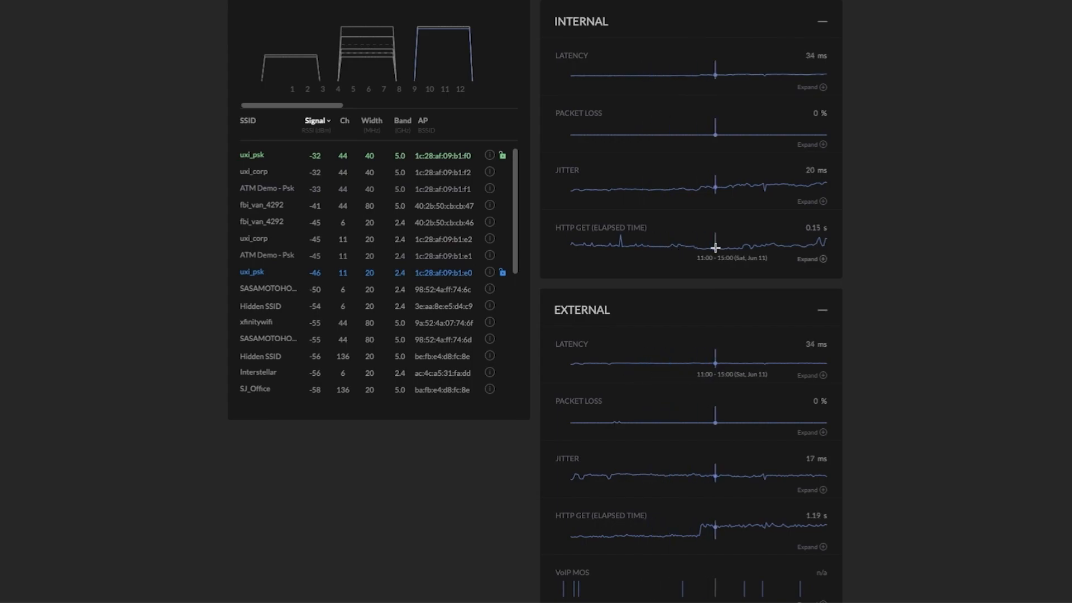
scroll(down, 3)
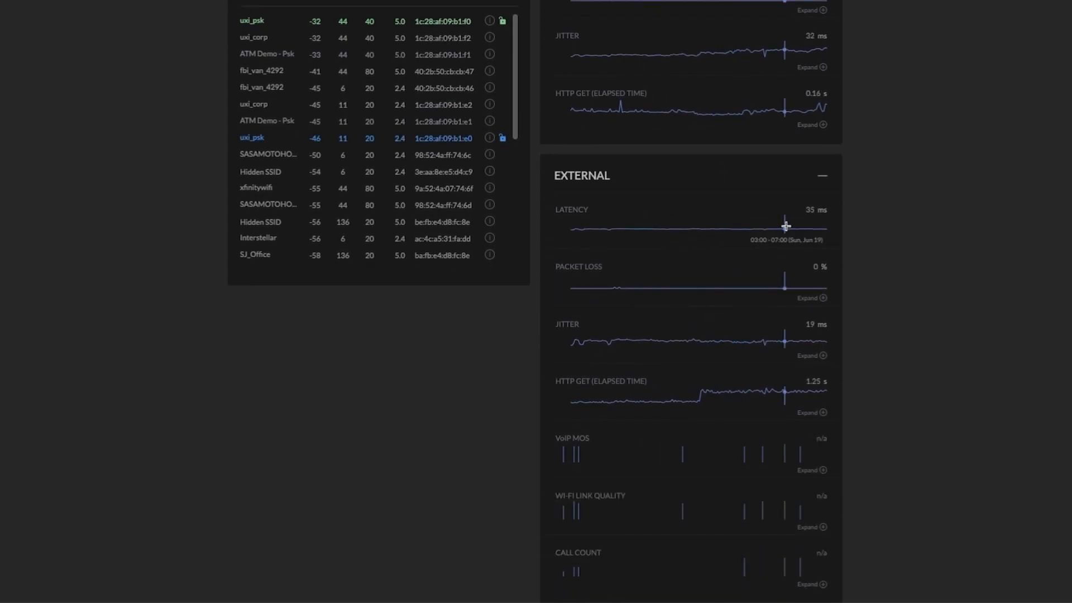
scroll(down, 3)
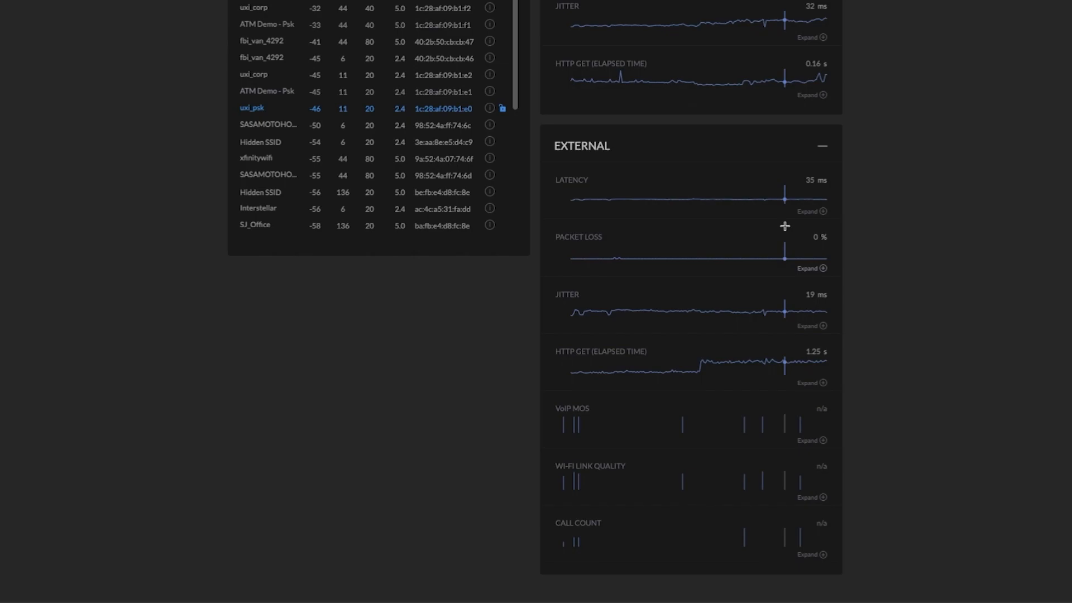
mouse_move(586, 475)
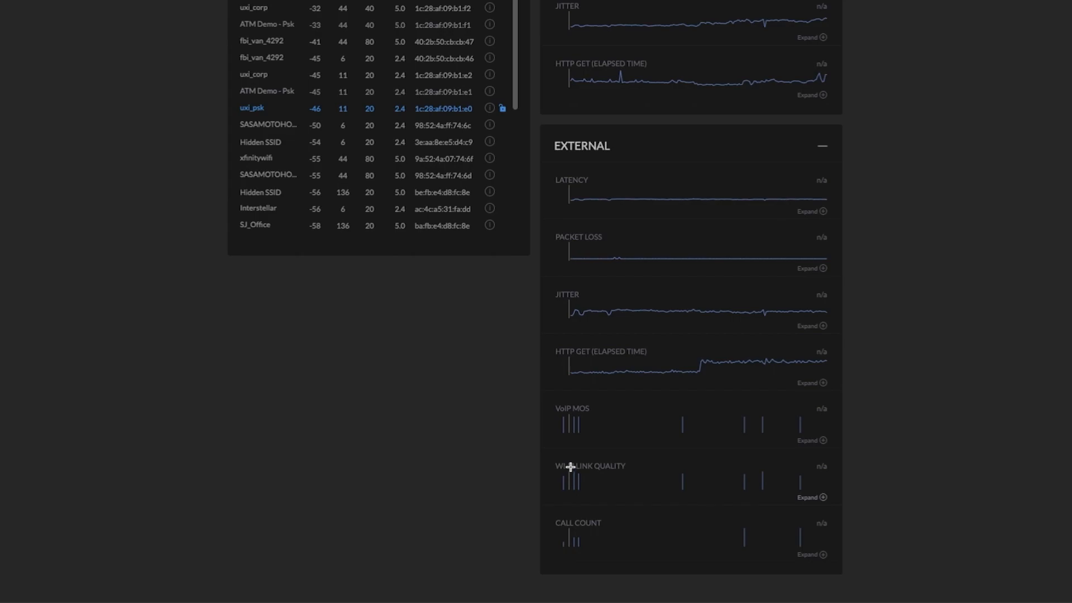
mouse_move(631, 475)
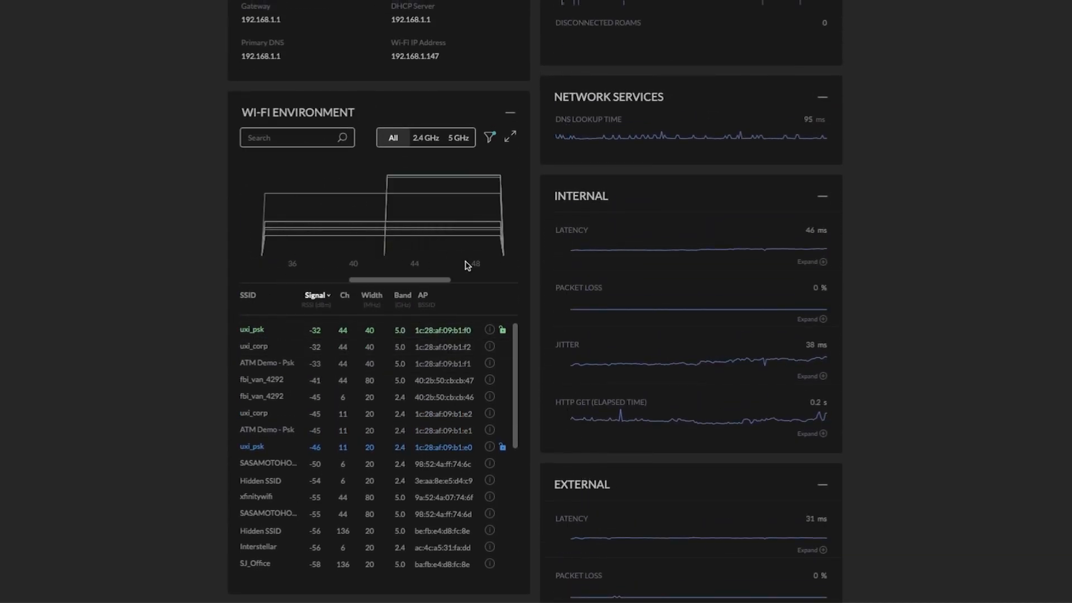
scroll(up, 3)
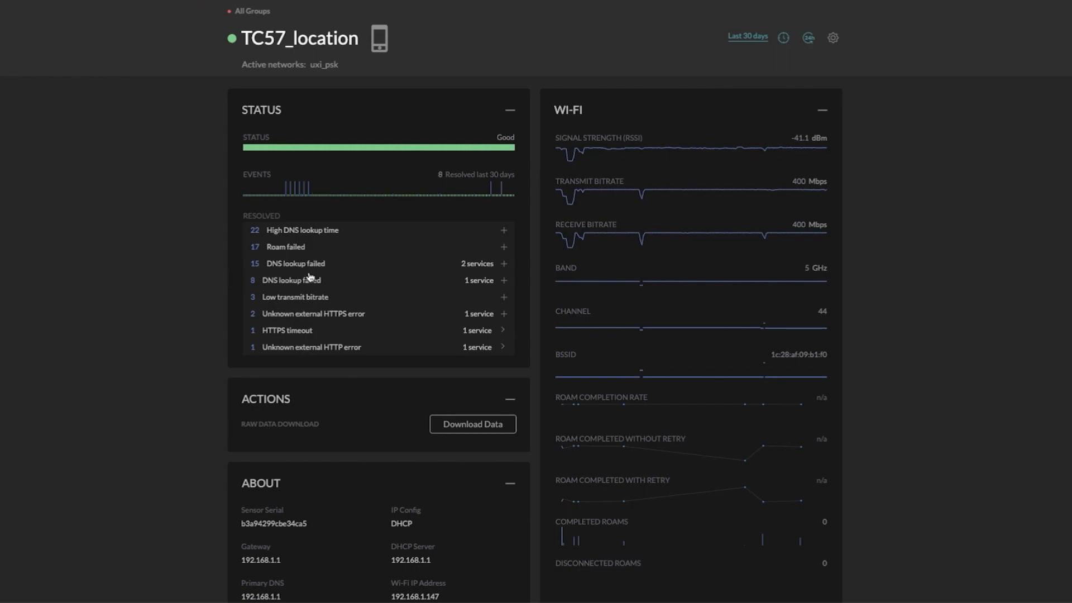
Expand DNS lookup failed and open yesterday's 07:43 Google Mail event details
click(504, 263)
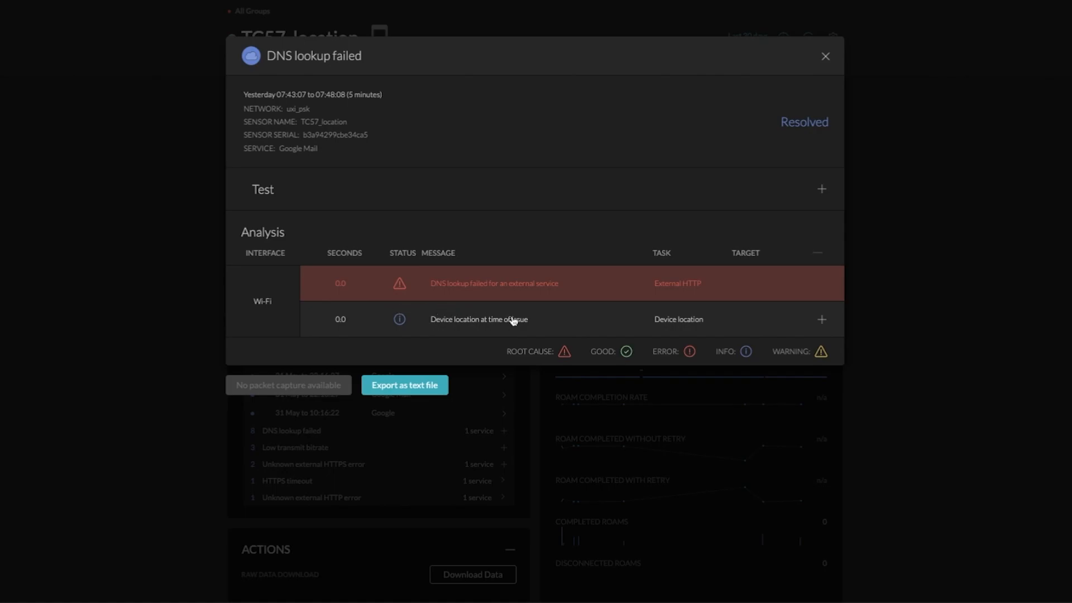
Expand the device-location row and view its floor-map thumbnail full screen, then close it
click(821, 320)
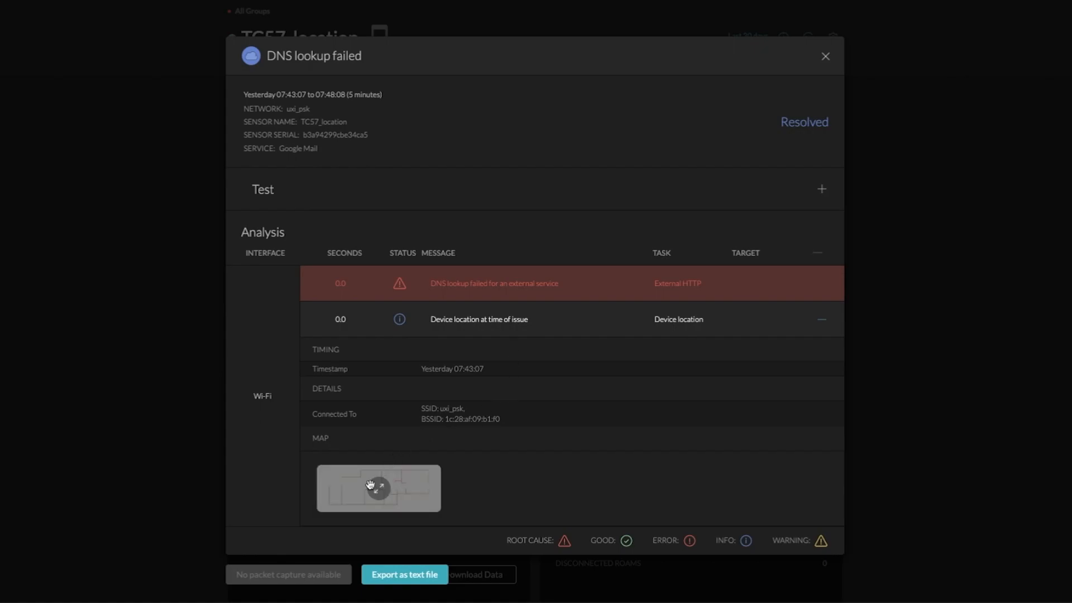
click(378, 487)
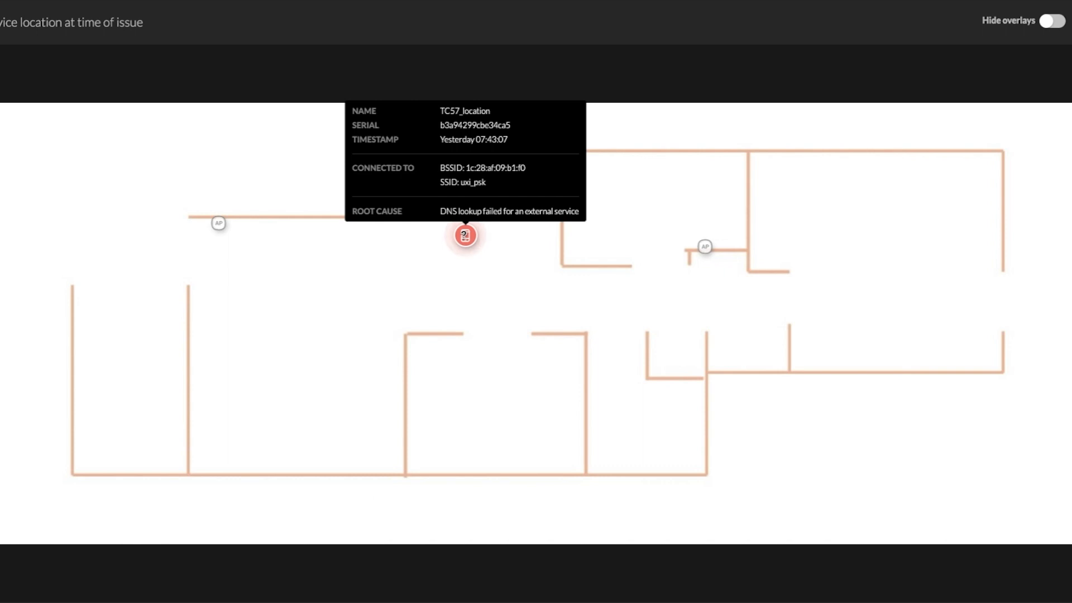
click(464, 235)
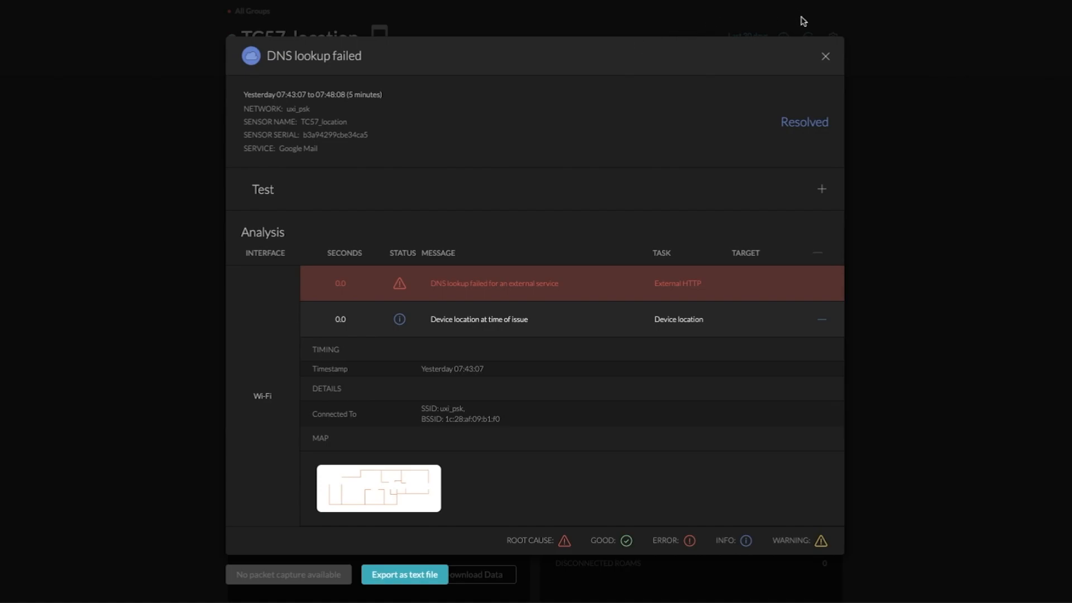
Switch to Monday's 19:40 Roam failed event and expand an Authentication Failed row's raw output
click(825, 56)
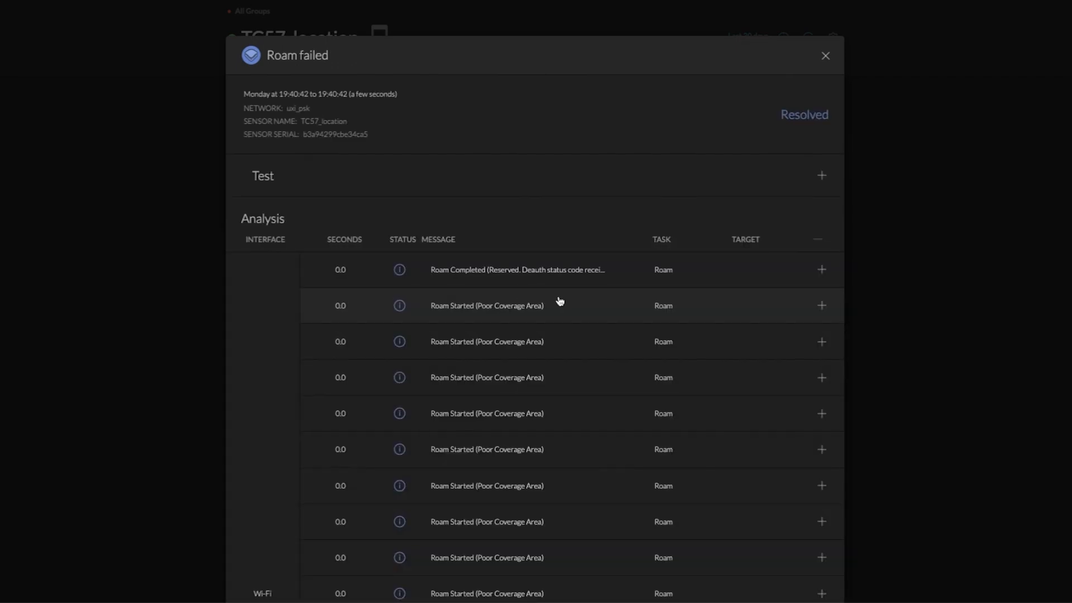
scroll(down, 3)
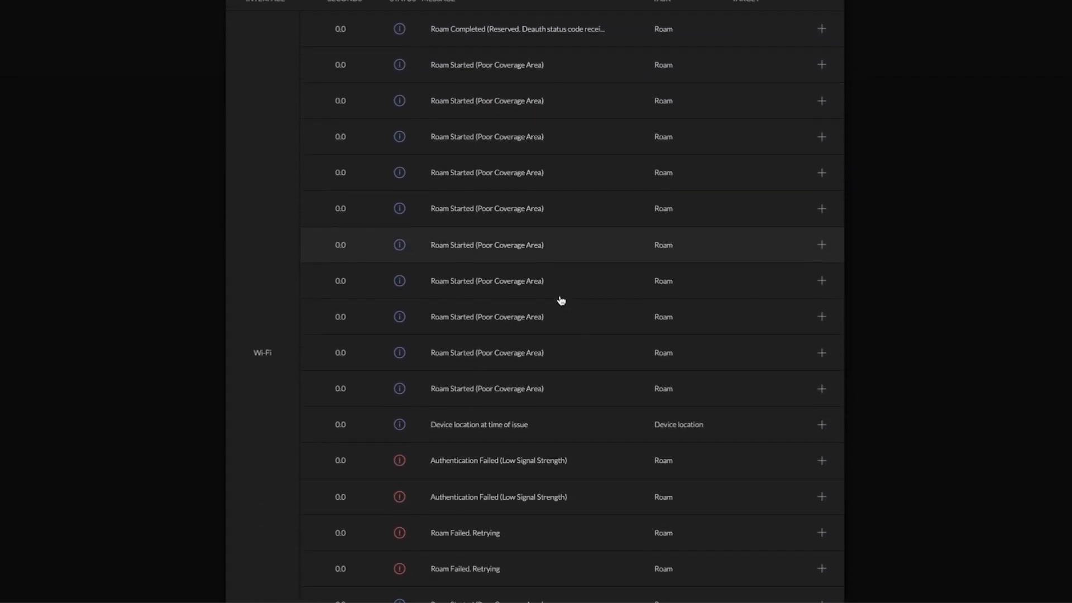
scroll(down, 3)
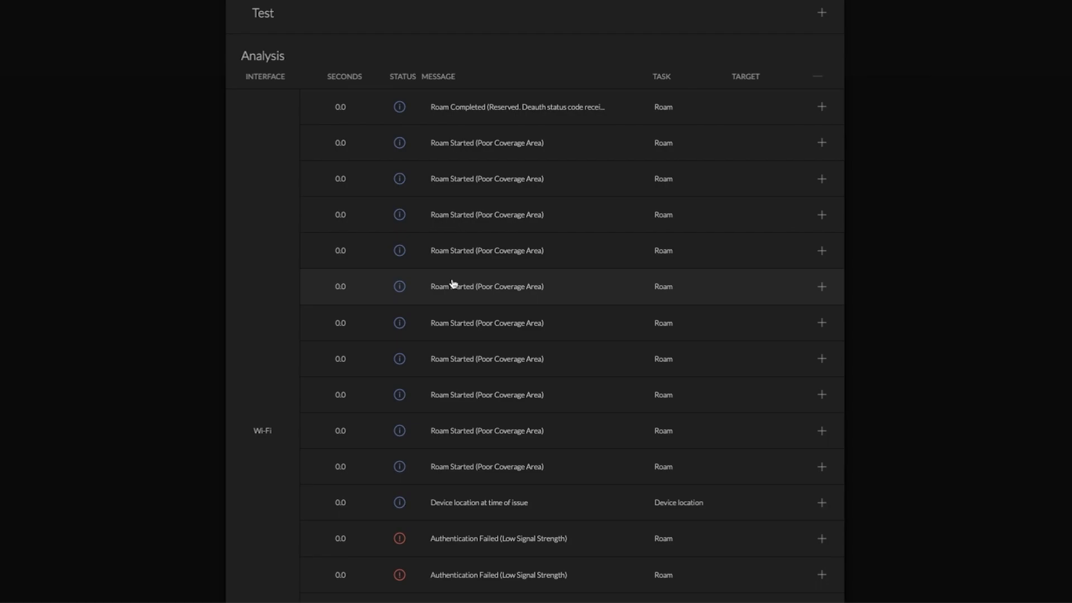
scroll(down, 3)
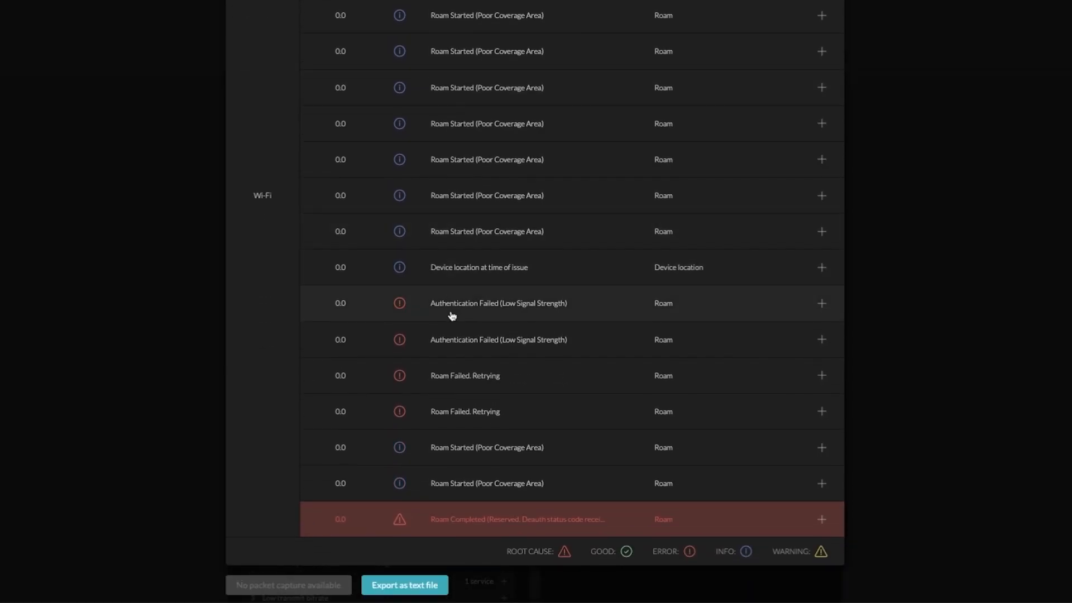
click(821, 303)
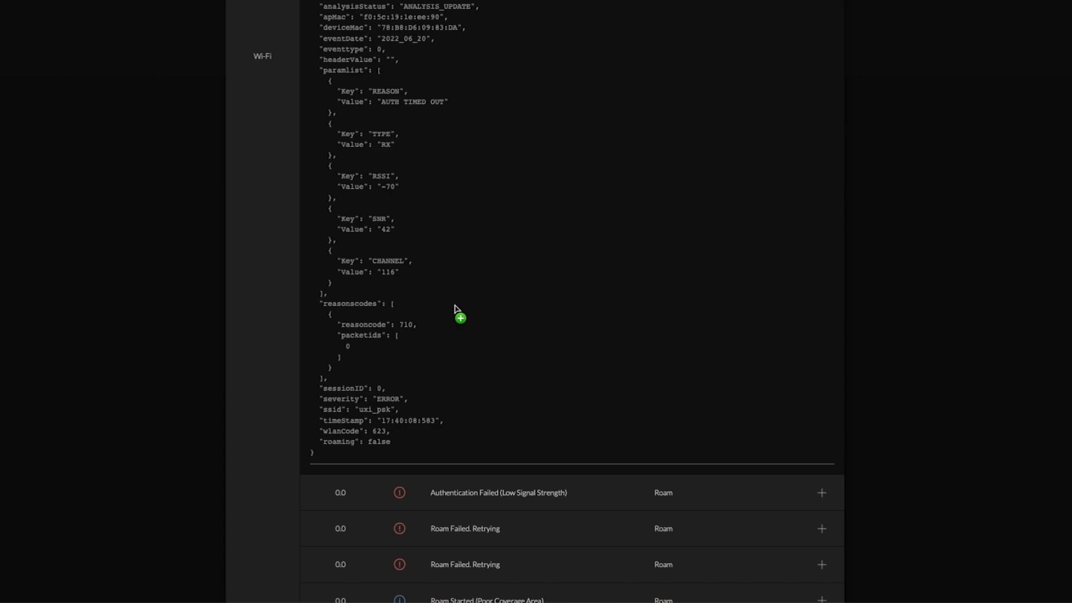
mouse_move(470, 308)
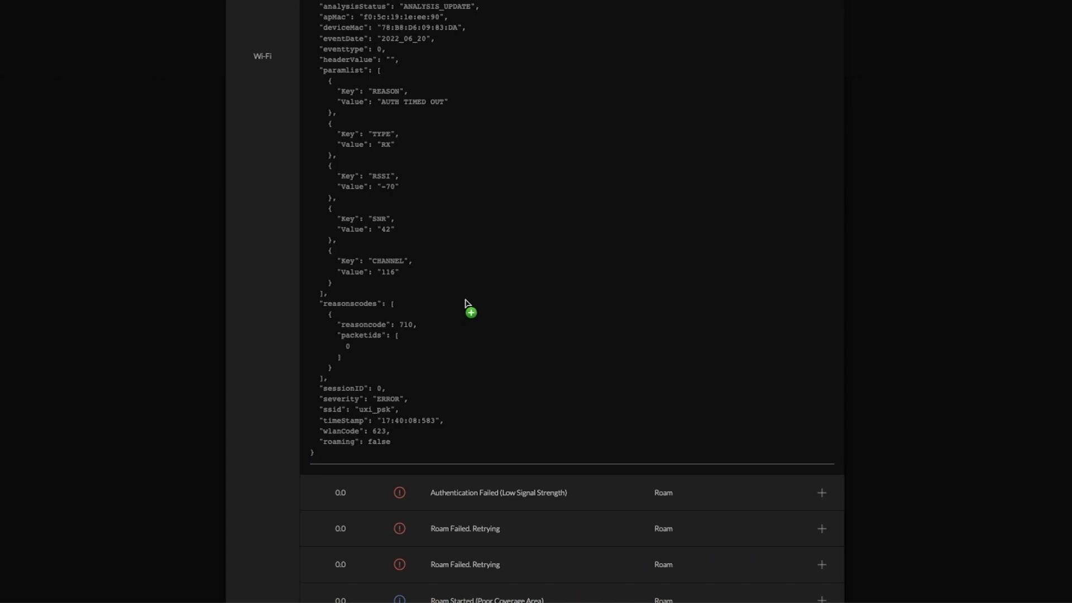
scroll(down, 3)
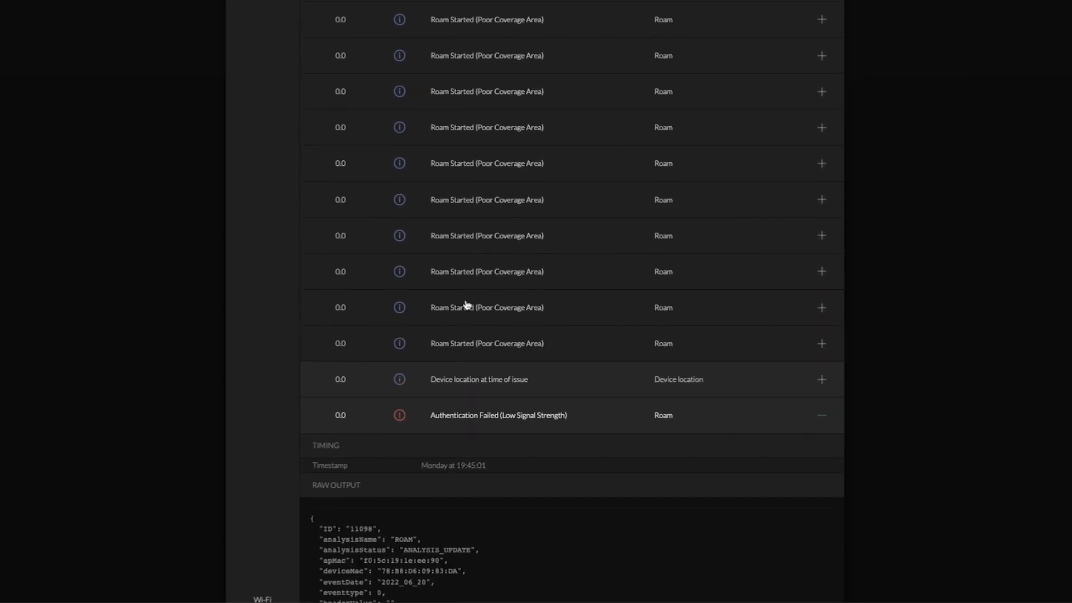
scroll(down, 3)
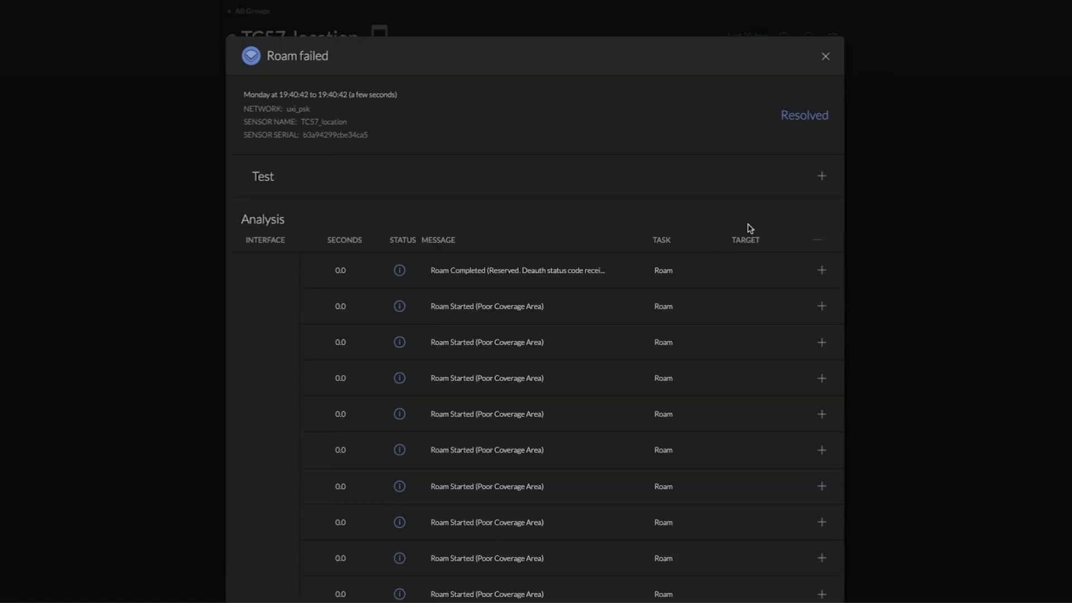
Close the Roam failed event and scroll to the External panel showing VoIP MOS 4.28
click(825, 56)
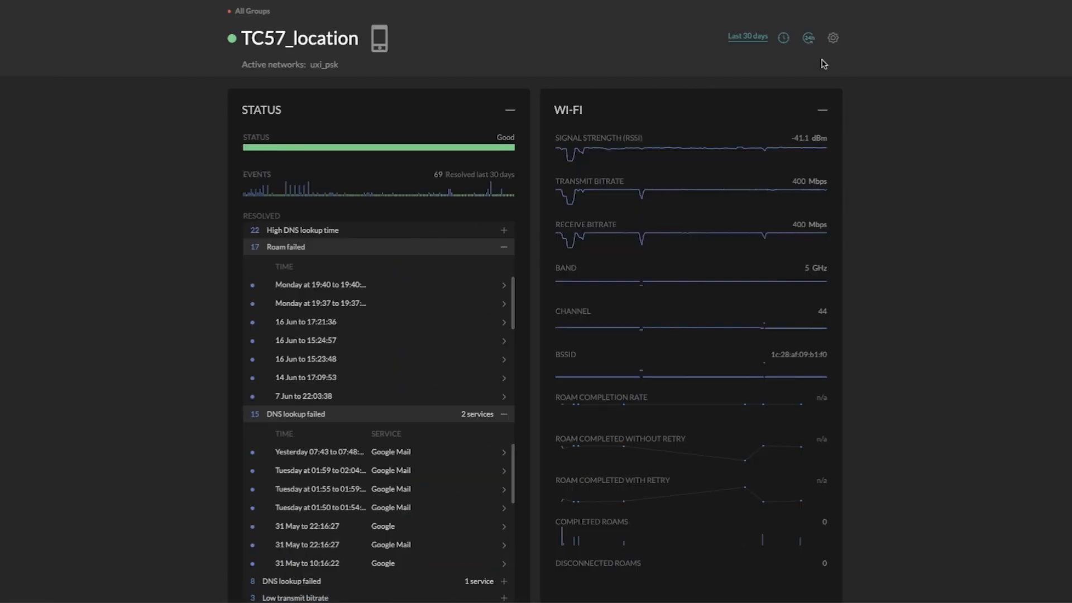
scroll(down, 3)
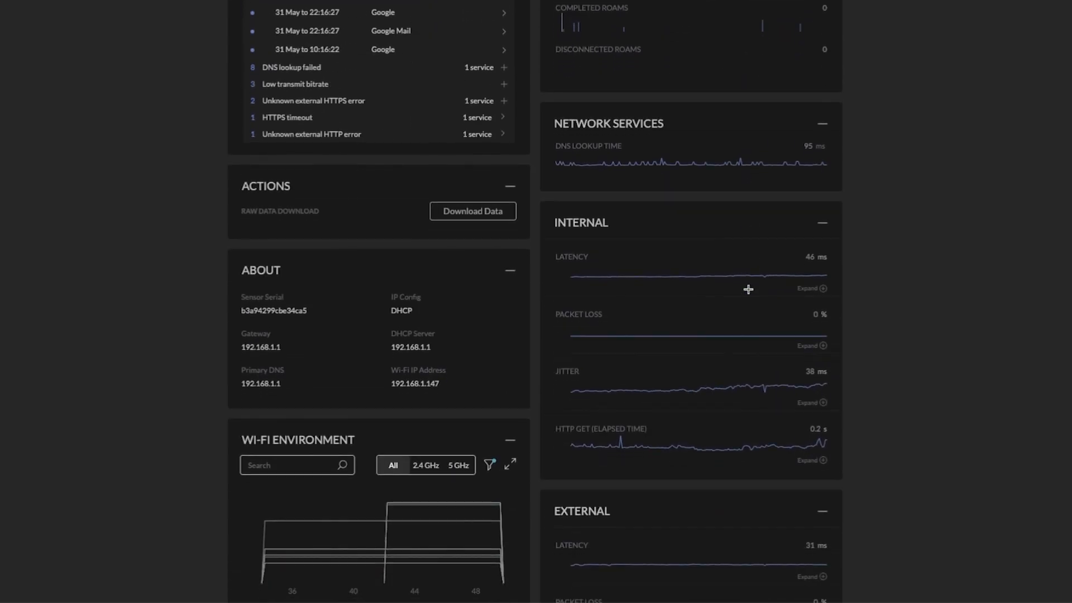
scroll(down, 3)
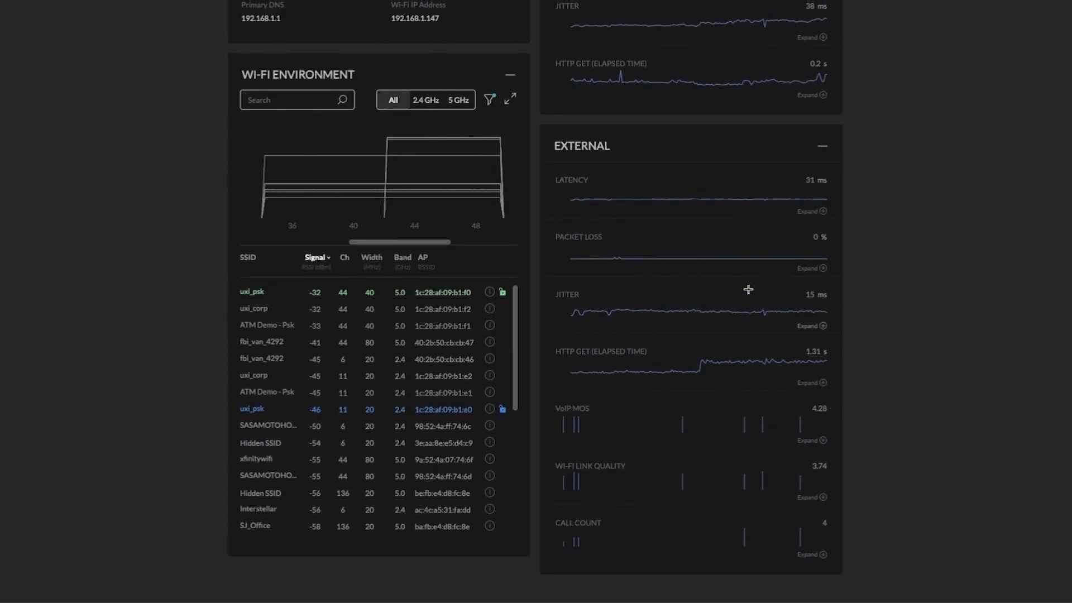